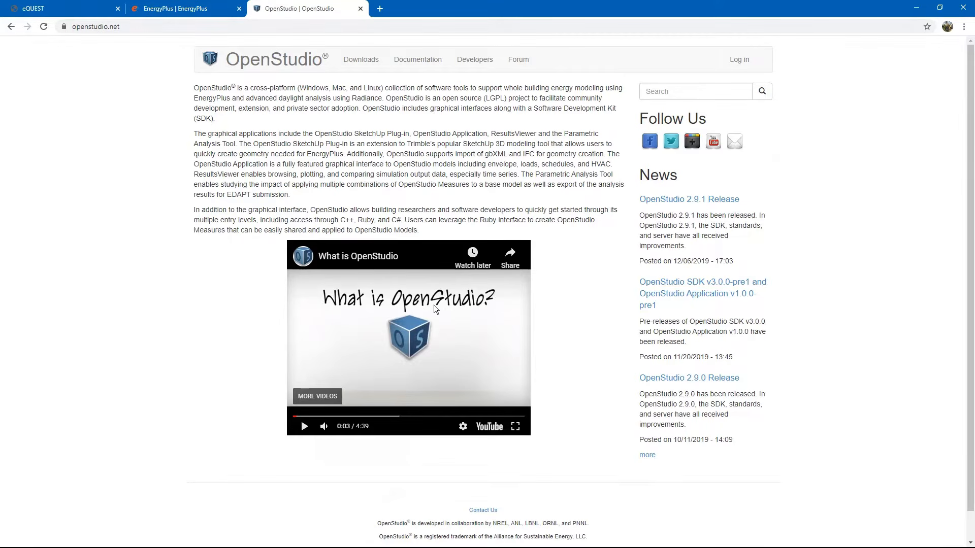
Zoom the OpenStudio page to its intro video, then switch to the EnergyPlus site tab
key(ctrl+plus)
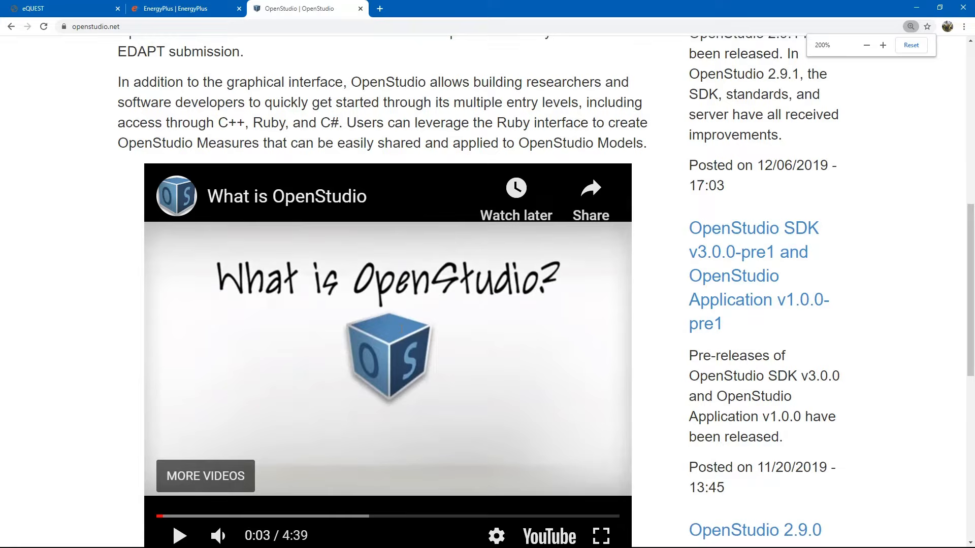
scroll(down, 3)
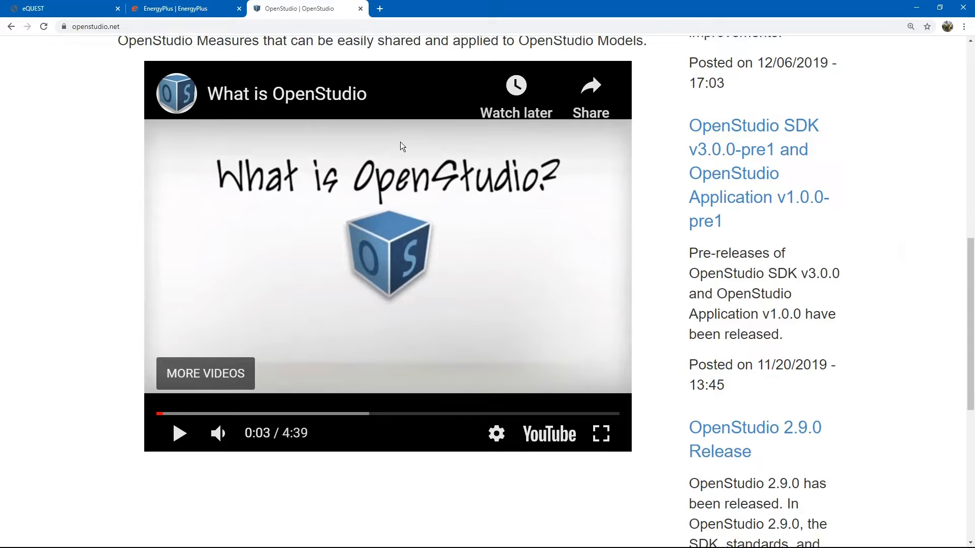
mouse_move(260, 58)
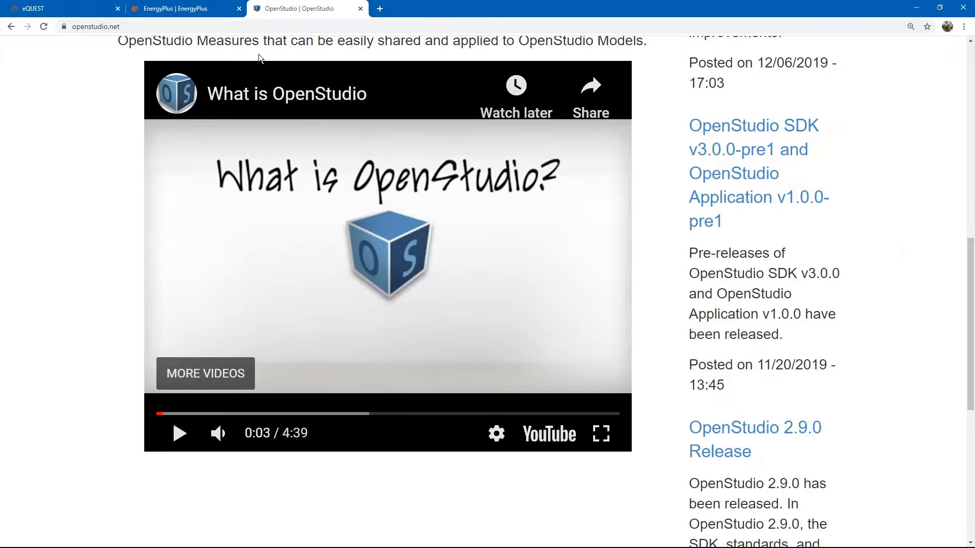
click(173, 8)
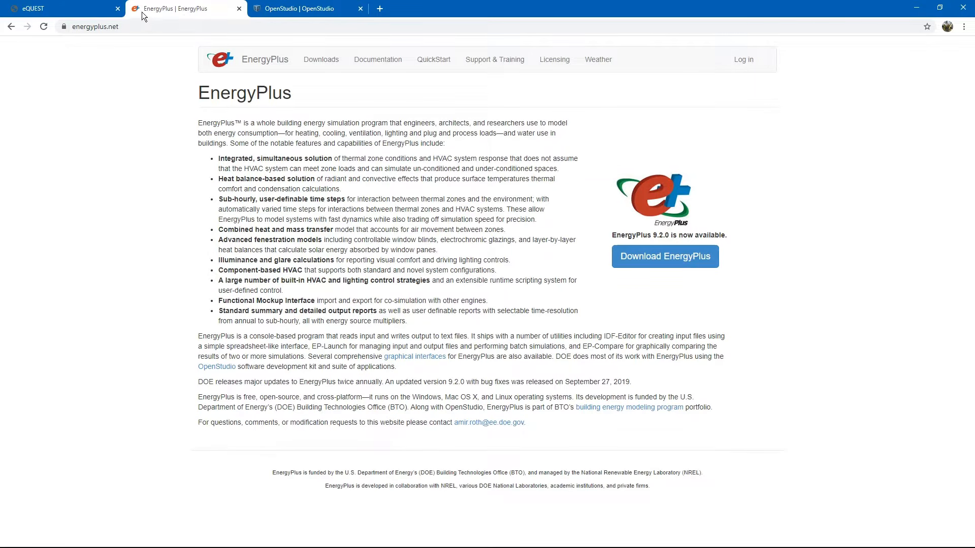
mouse_move(56, 9)
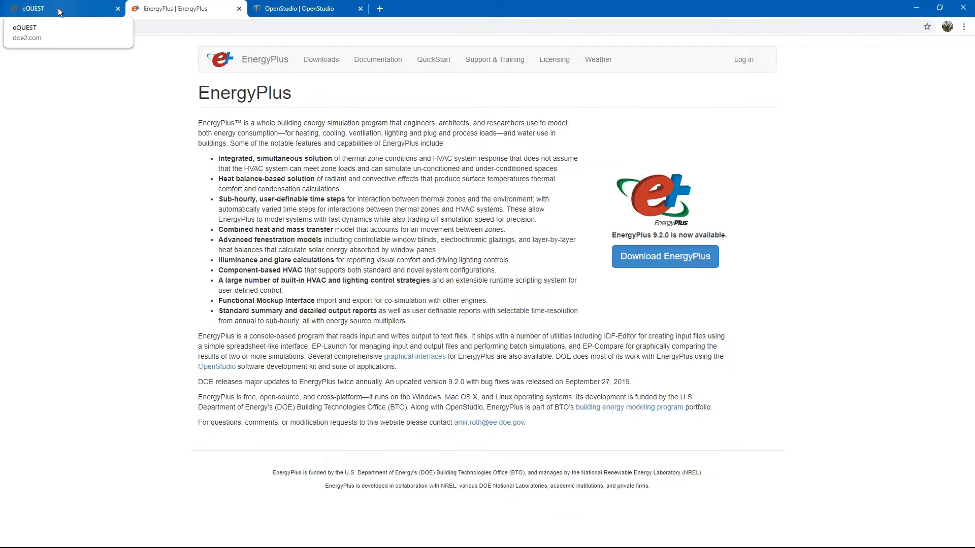
View the eQUEST 3.65 page on doe2.com zoomed in, highlight its title, then restore normal zoom
click(32, 8)
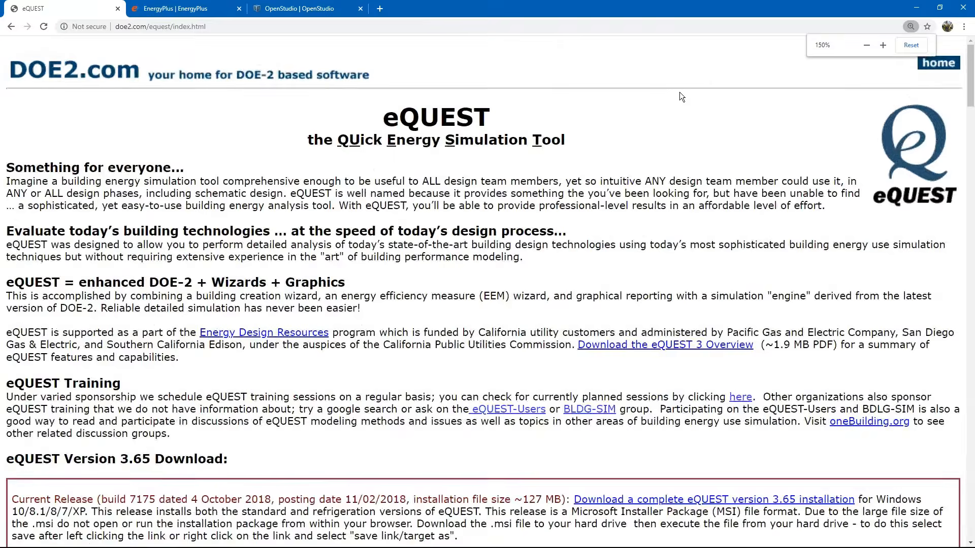
click(882, 44)
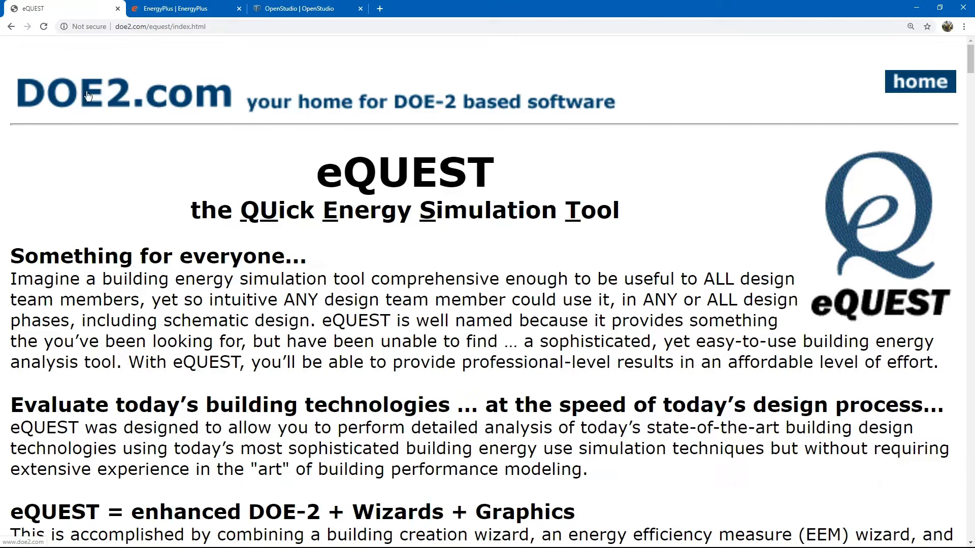
mouse_move(123, 98)
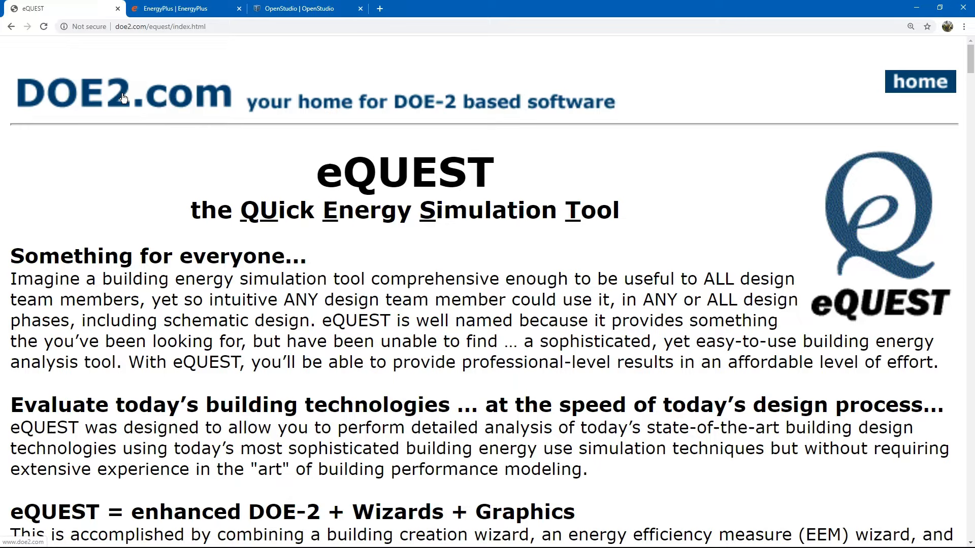
double_click(328, 173)
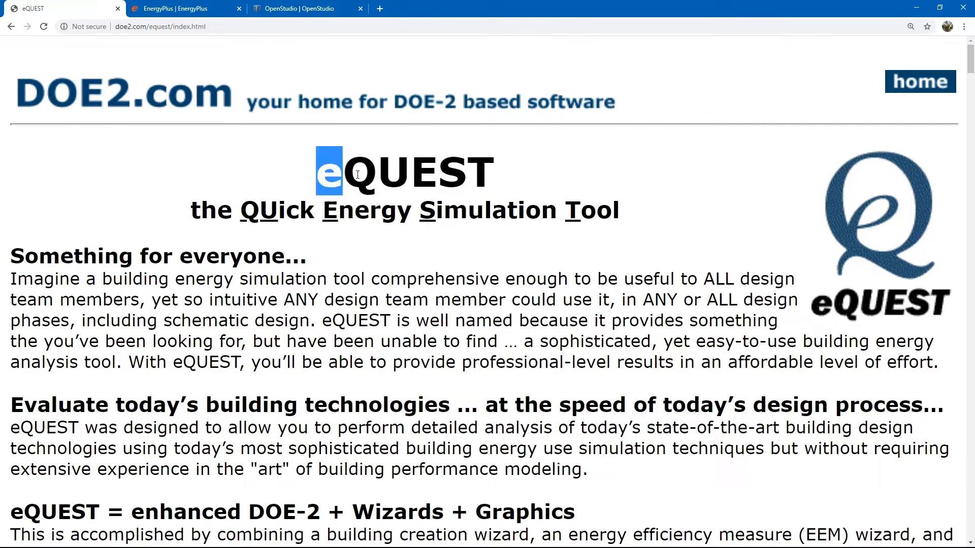
double_click(404, 173)
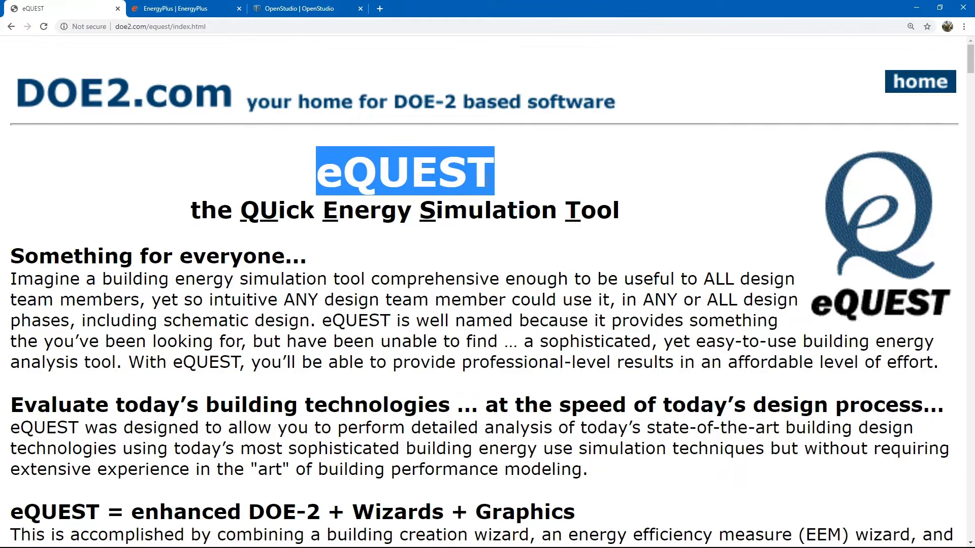
click(596, 251)
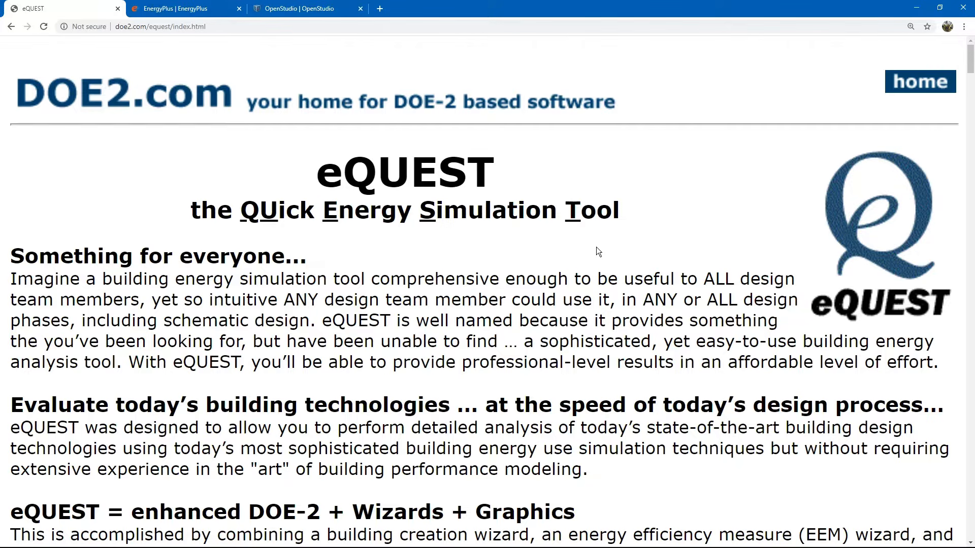
key(ctrl+minus)
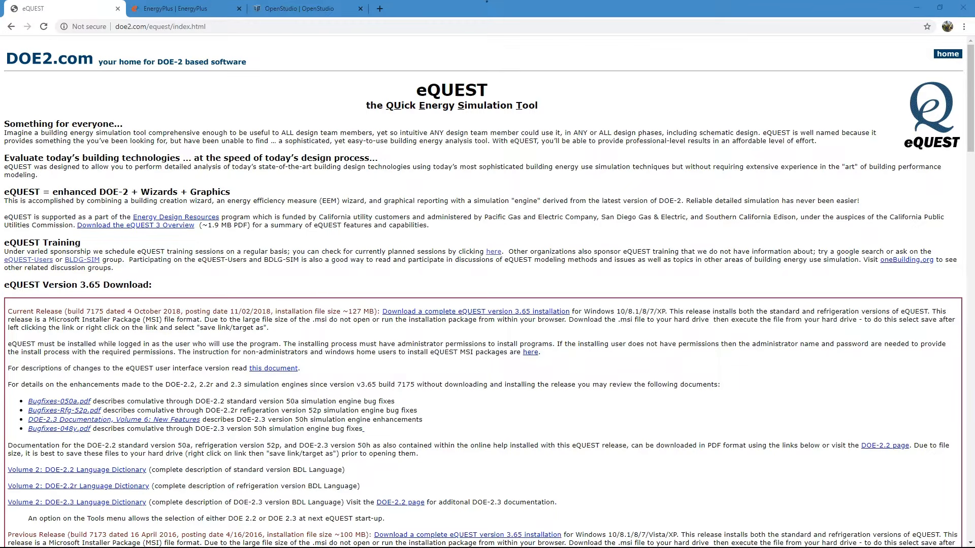
Review the zoomed EnergyPlus features page, then return to the OpenStudio site tab
click(180, 8)
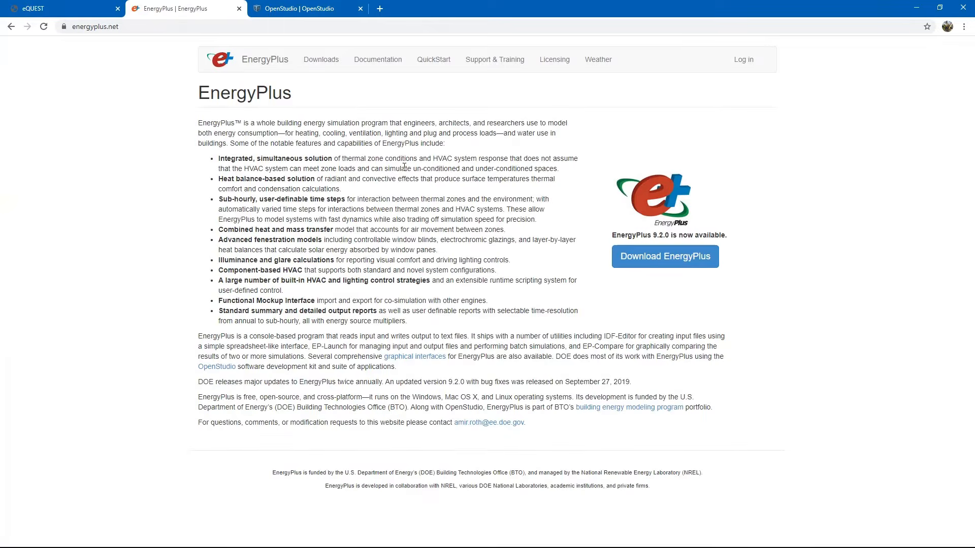
key(ctrl+plus)
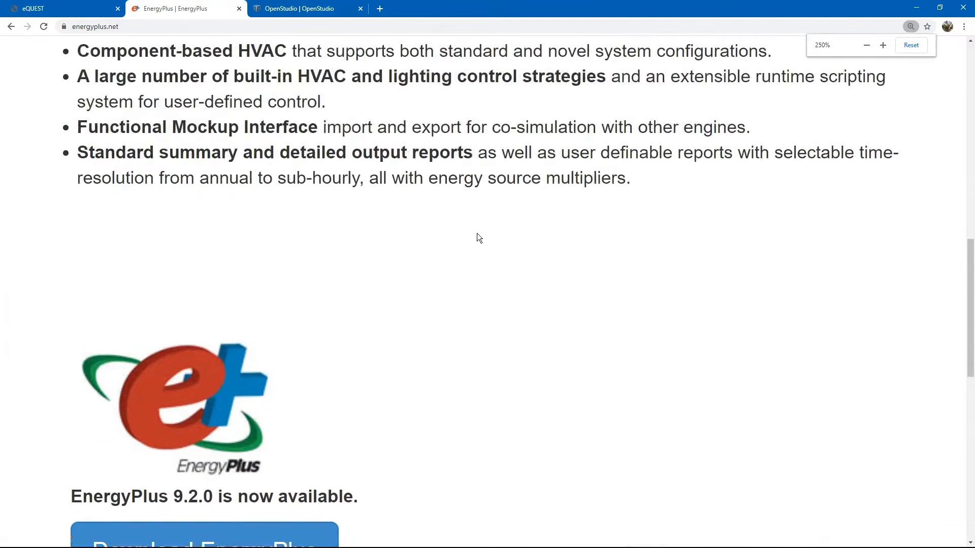
scroll(down, 3)
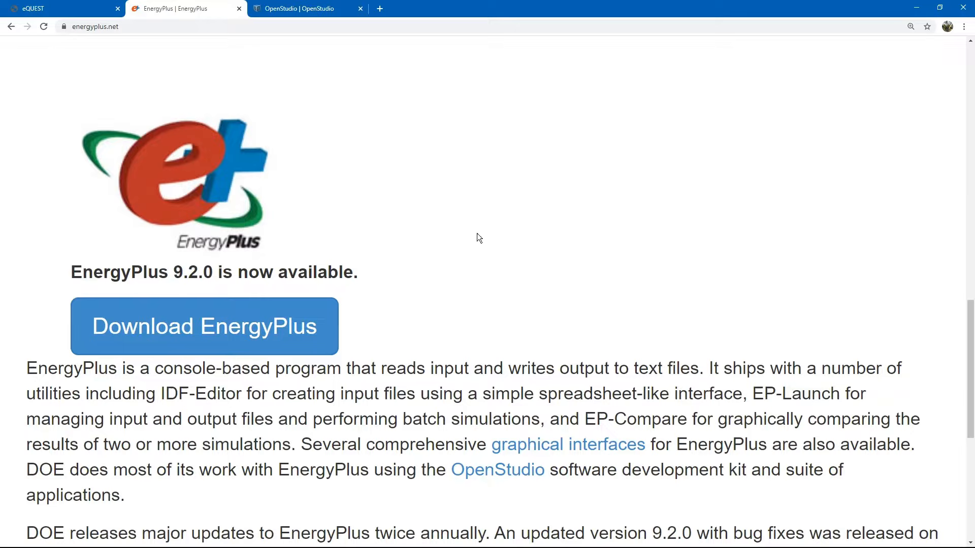
double_click(50, 367)
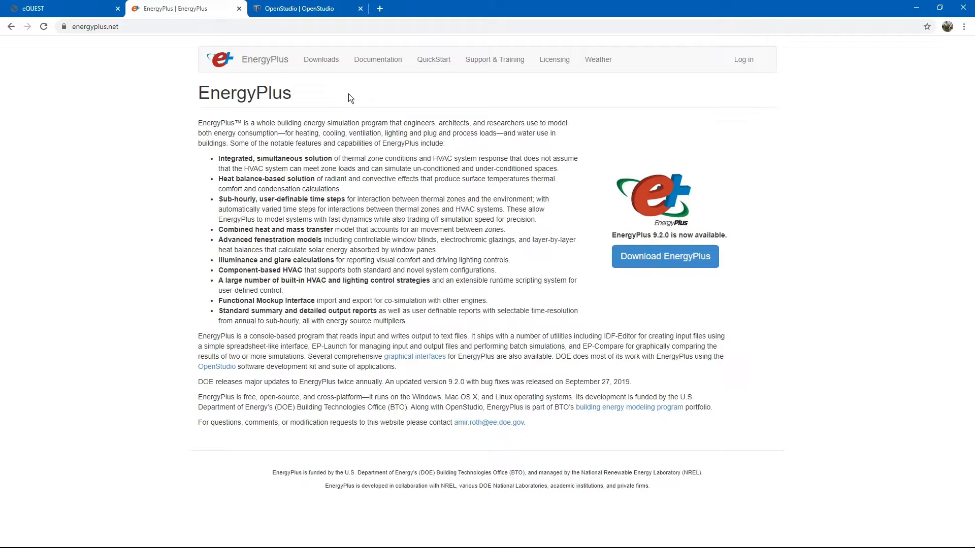
mouse_move(413, 356)
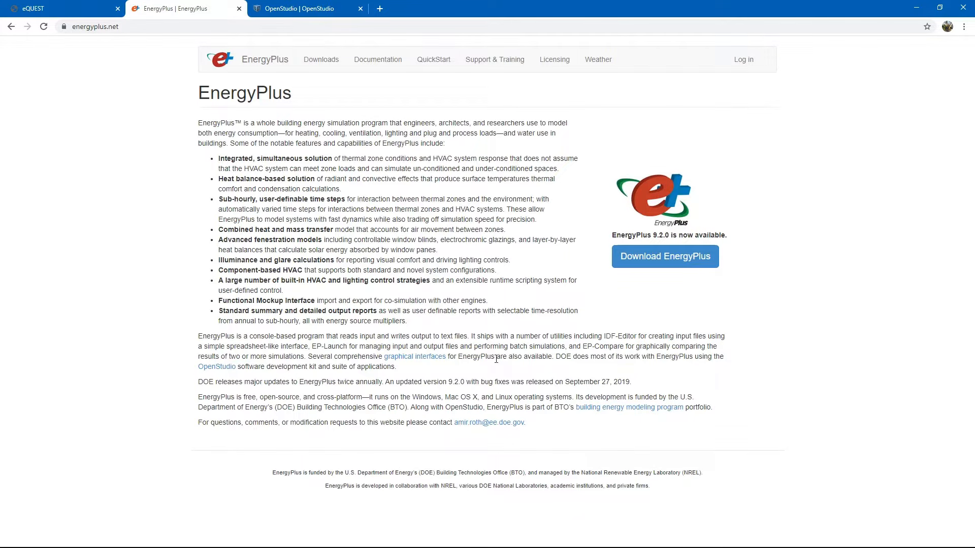
click(305, 8)
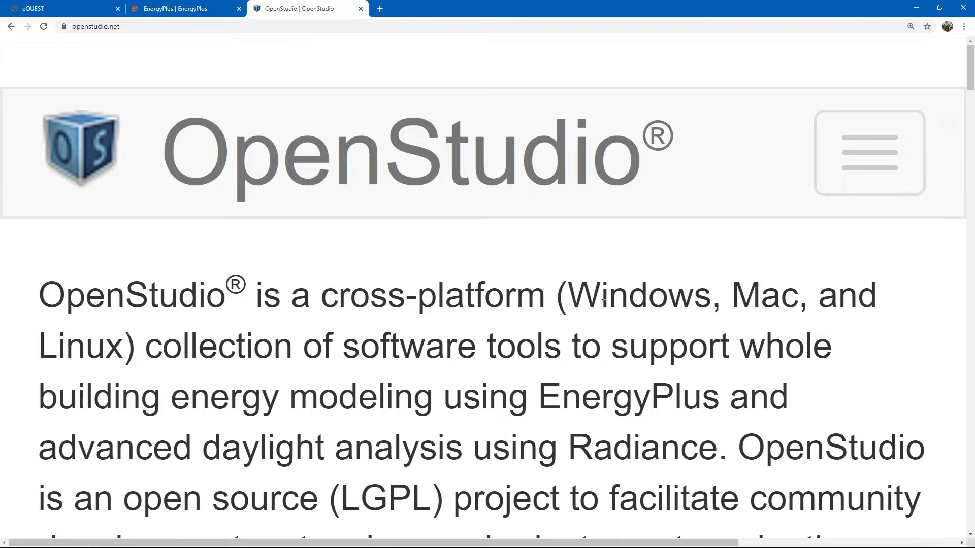
Bring the Untitled SketchUp Make 2017 building model window to the front via the window switcher
key(alt+tab)
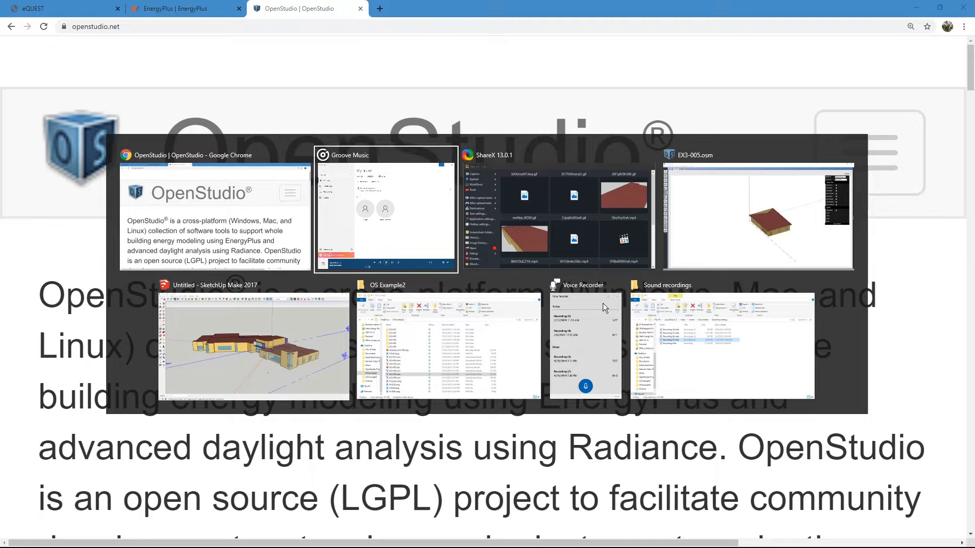
click(757, 215)
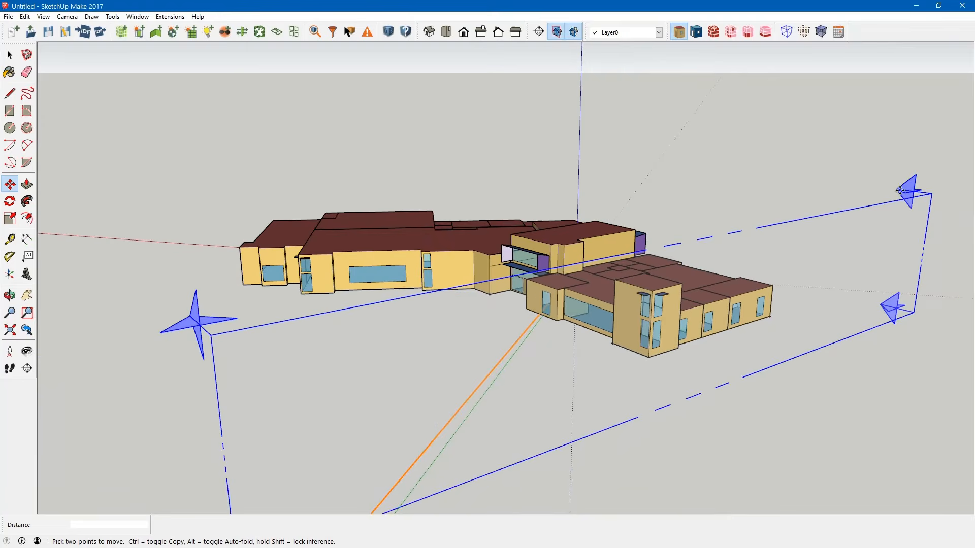
Switch to the EX3-005 OpenStudio window showing the Spaces Properties list
drag(899, 190, 811, 174)
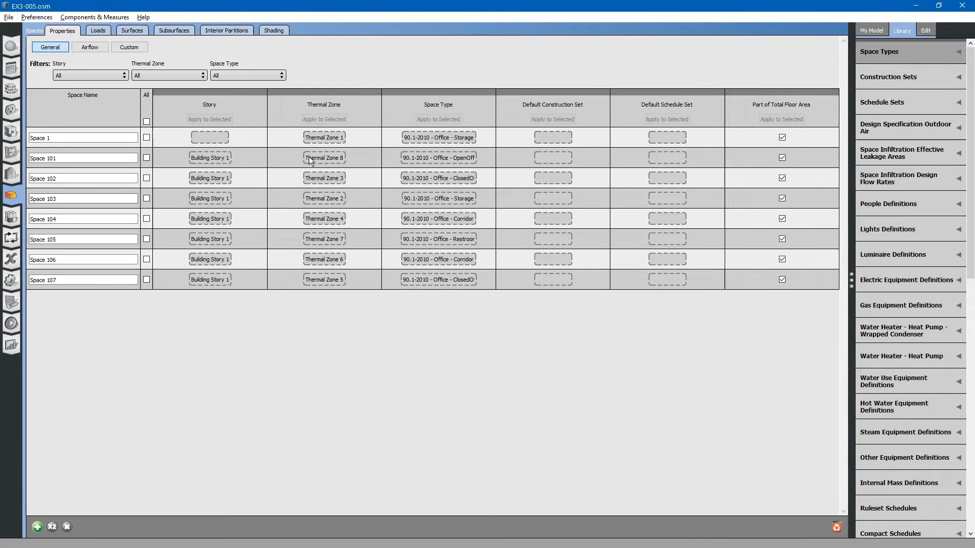
Tour the spaces' airflow, general properties, infiltration settings and assigned loads
click(90, 47)
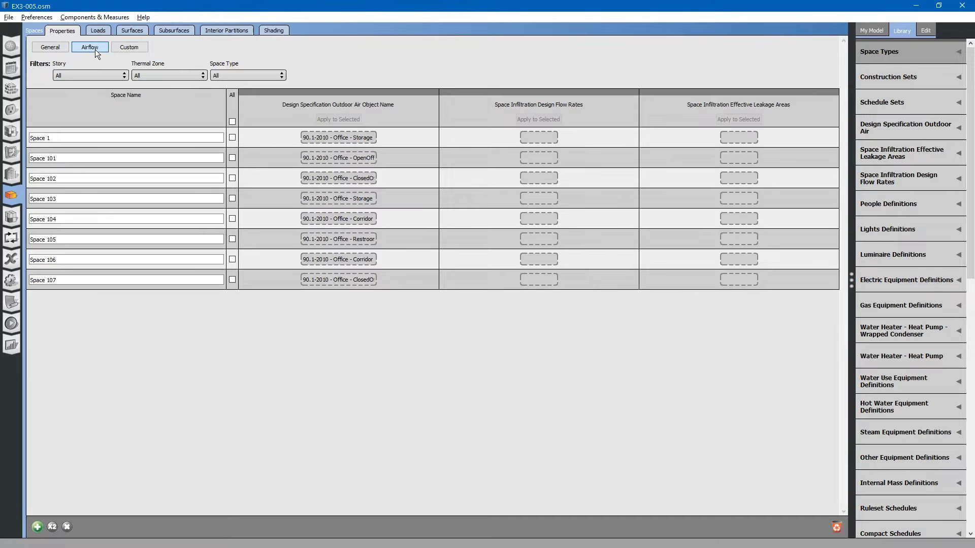
click(50, 47)
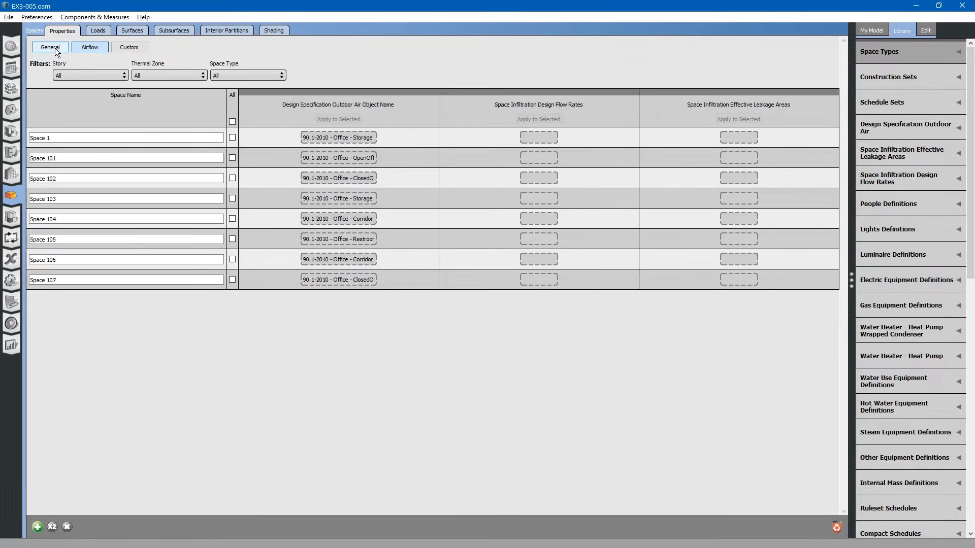
click(90, 47)
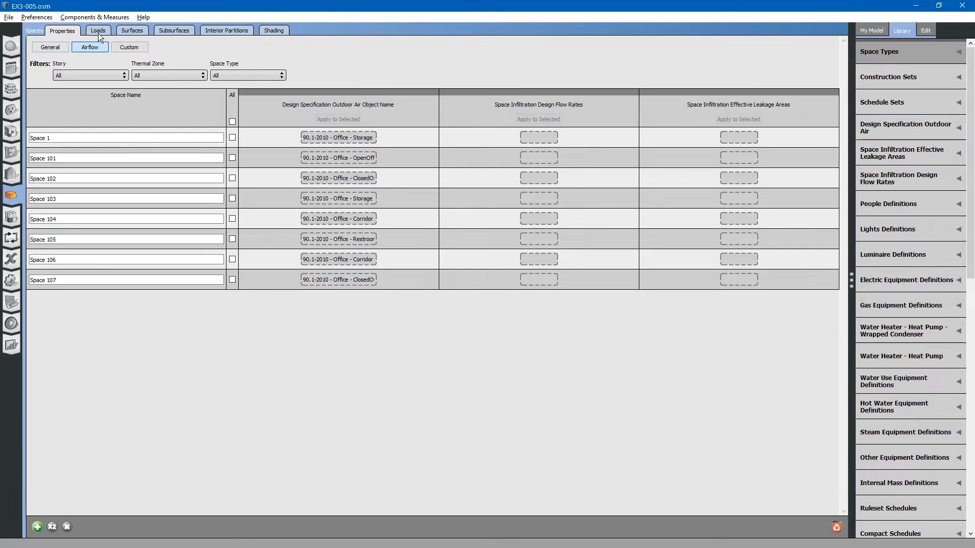
mouse_move(370, 182)
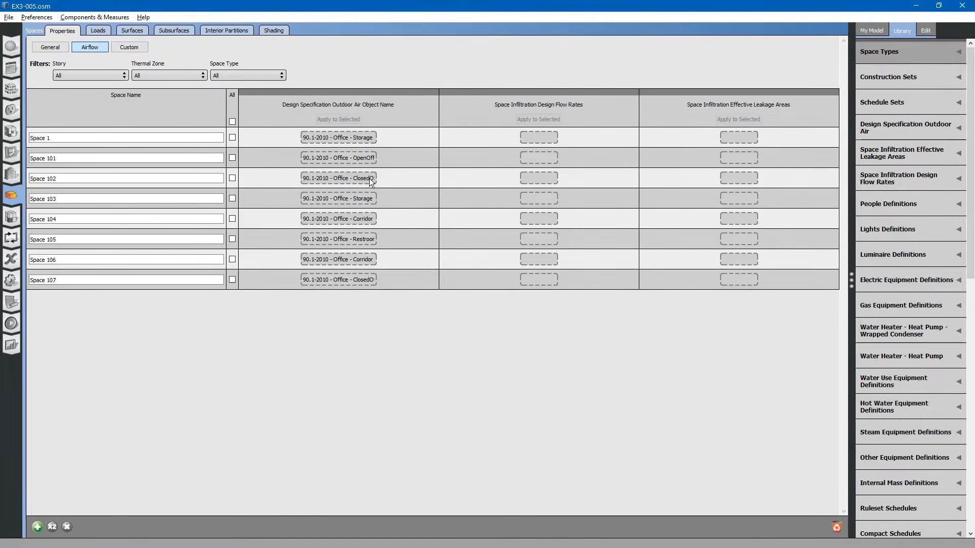
click(97, 29)
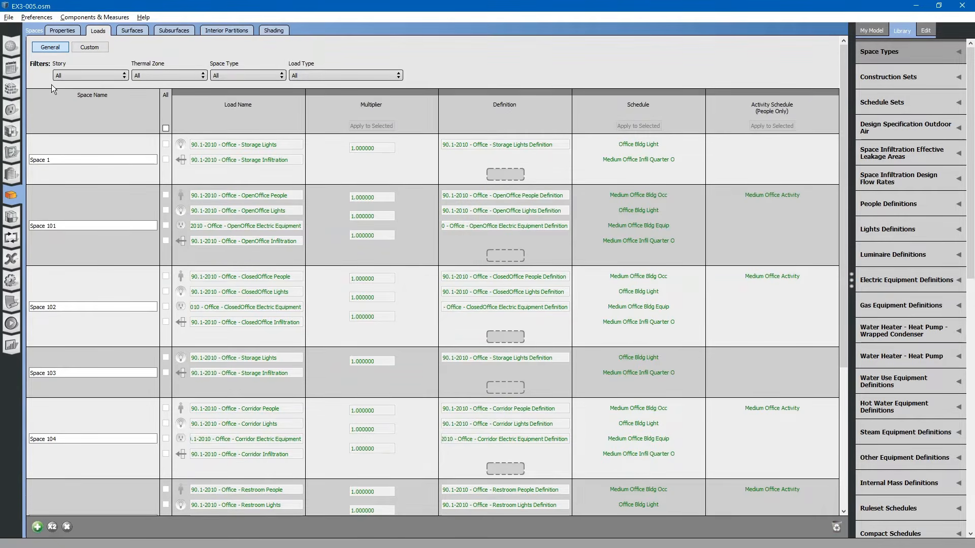
mouse_move(11, 87)
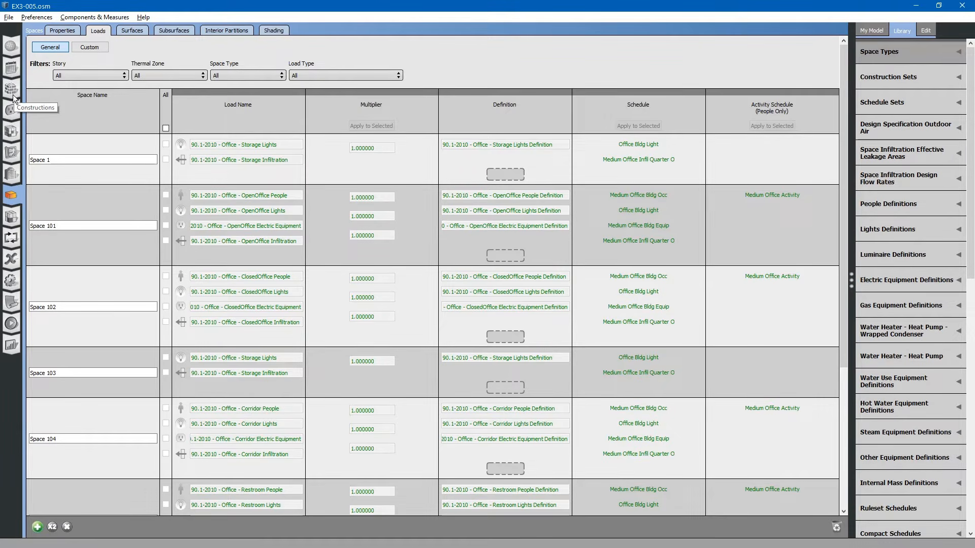
mouse_move(11, 115)
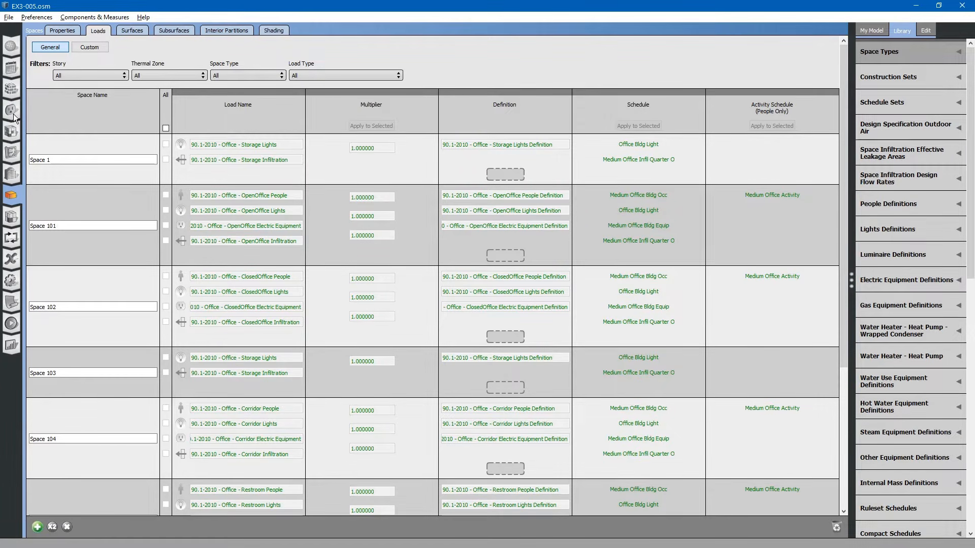
View the model's lights definitions, then bring up the office schedule sets
click(11, 110)
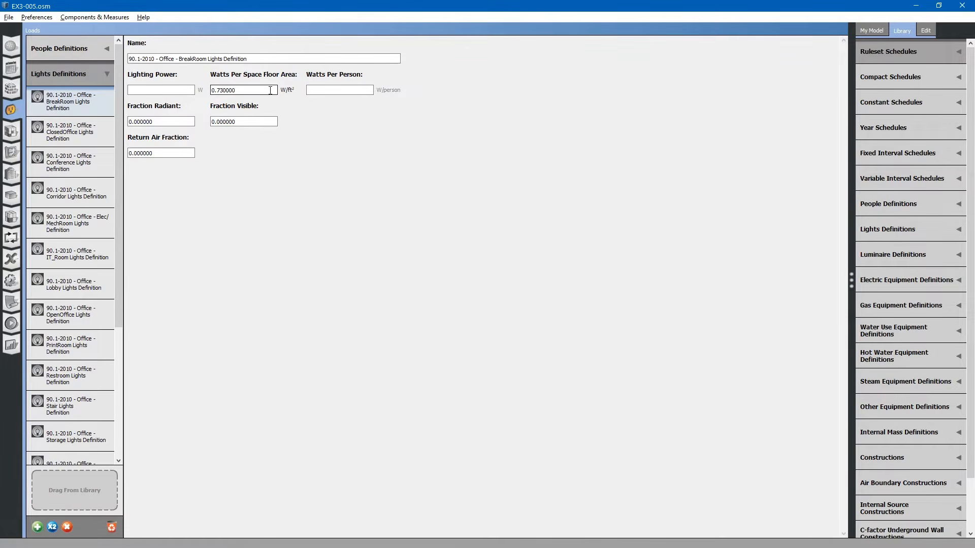
click(243, 89)
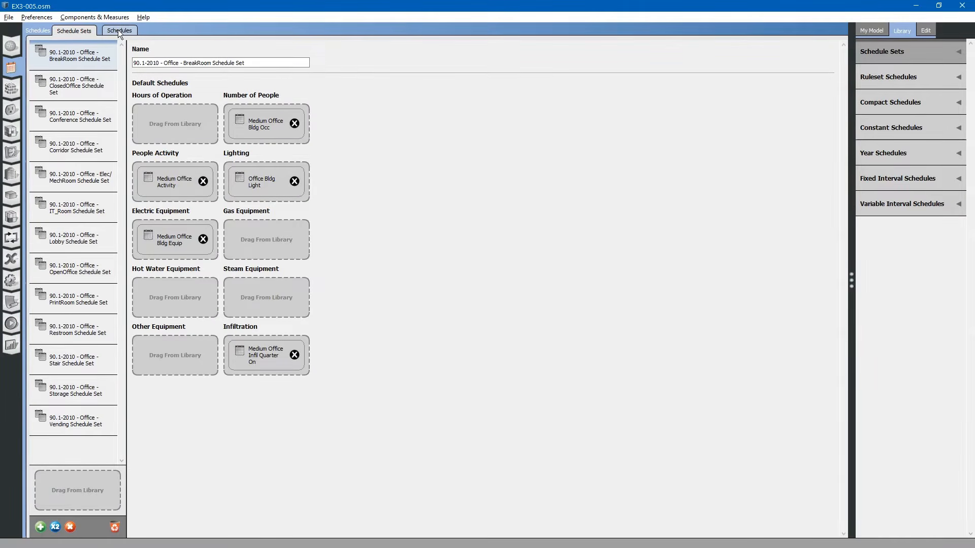
Show the schedules' day profiles and raise the early-morning level of the Medium Office HtgSetp profile
click(119, 31)
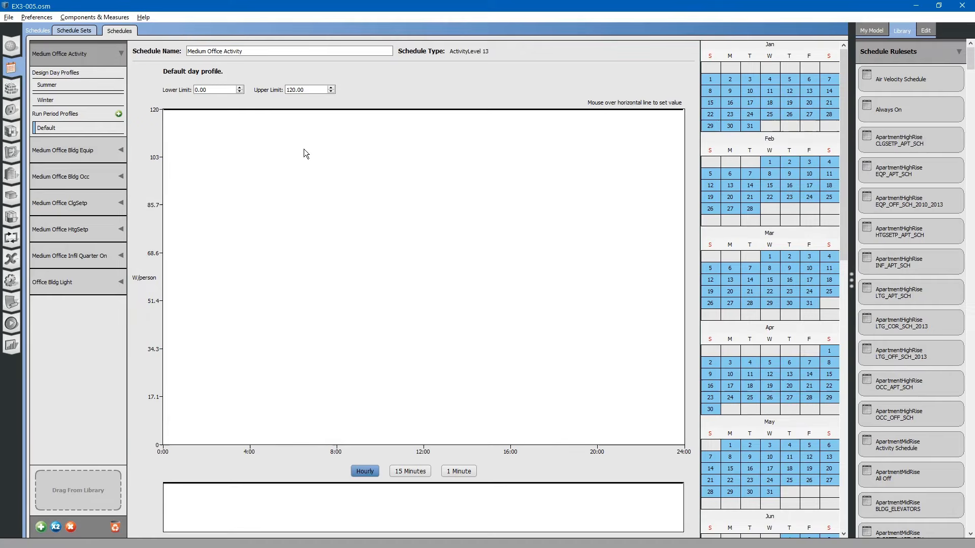
mouse_move(62, 156)
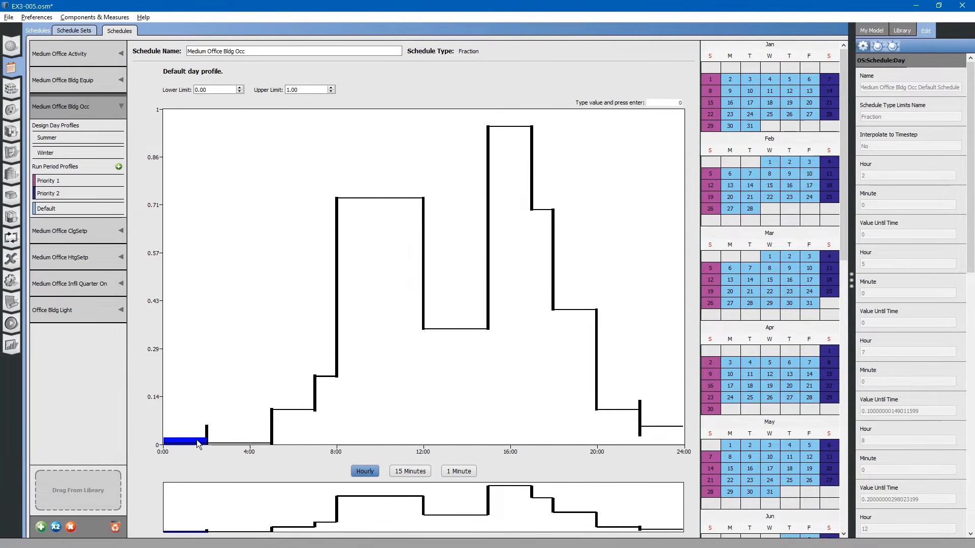
drag(181, 442, 181, 280)
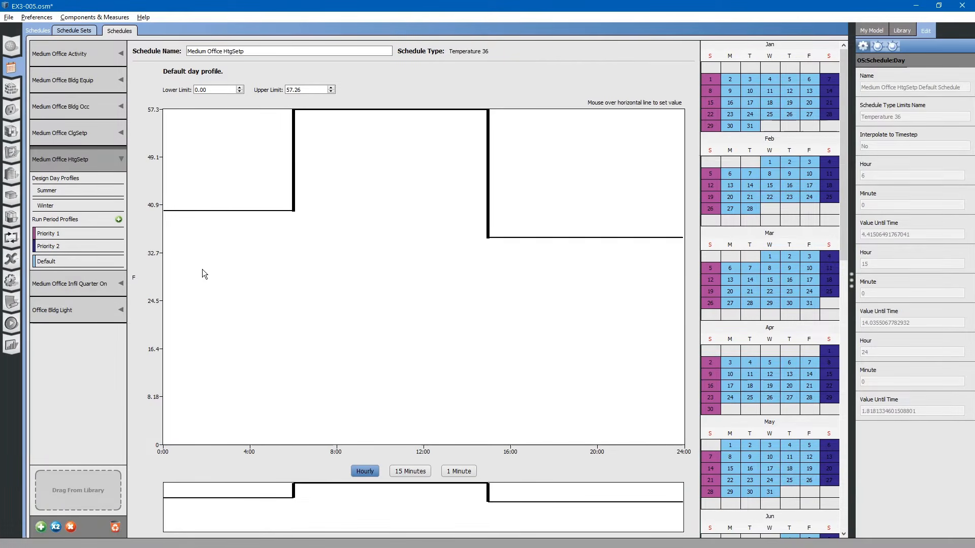
mouse_move(329, 283)
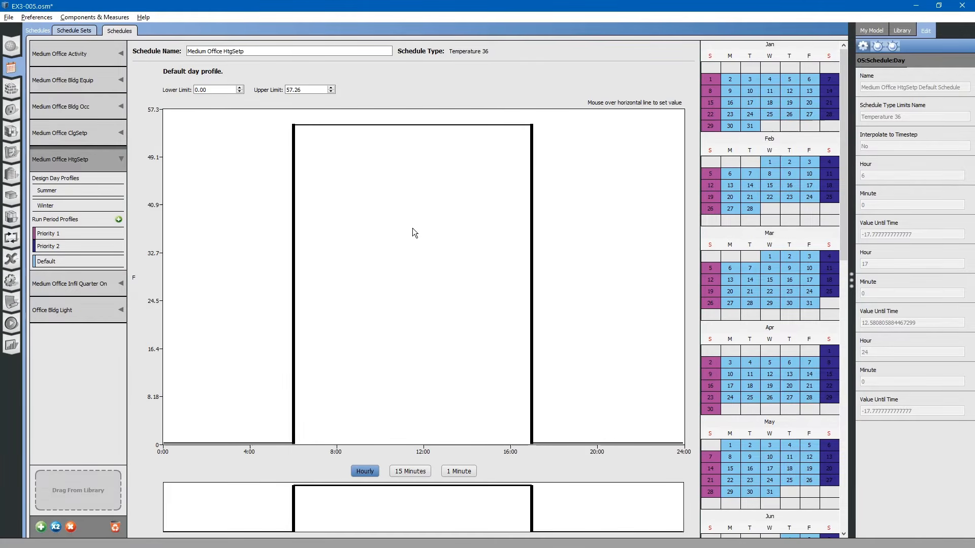
mouse_move(11, 237)
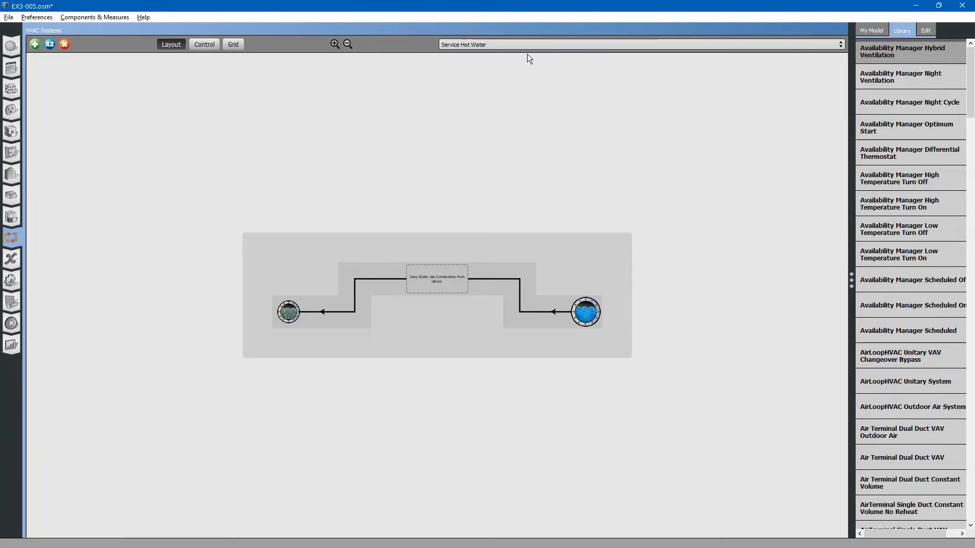
On the Packaged Rooftop Air Conditioner loop, replace the existing zone with a Thermal Zone from My Model
click(639, 44)
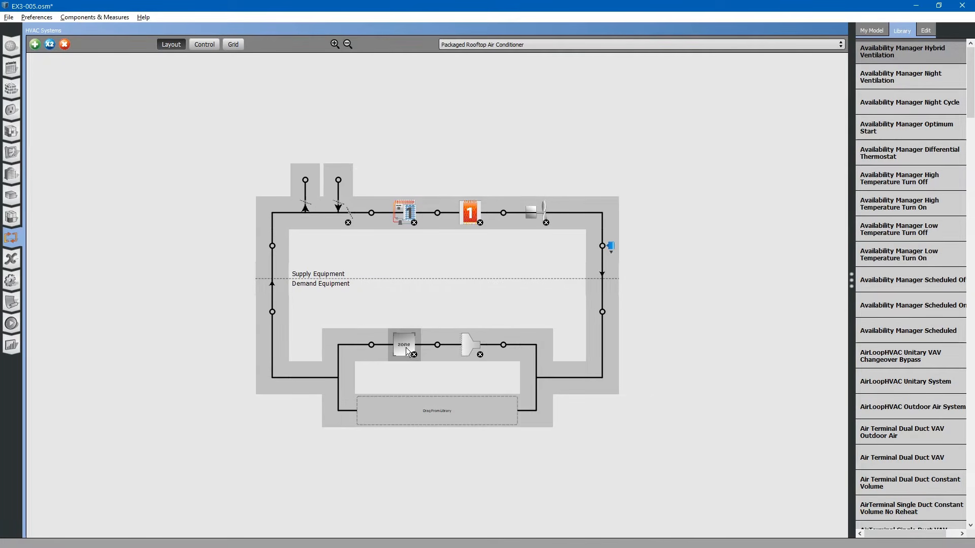
click(870, 30)
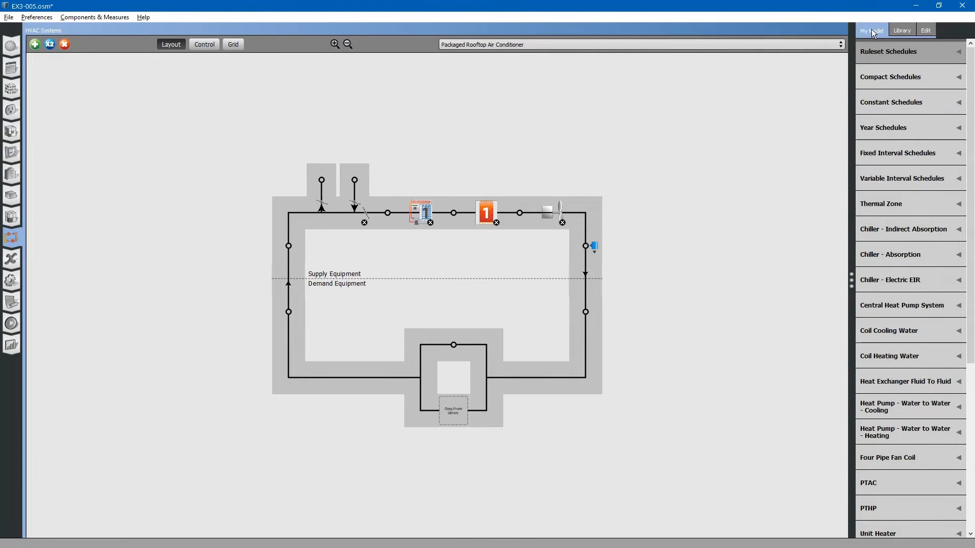
click(881, 203)
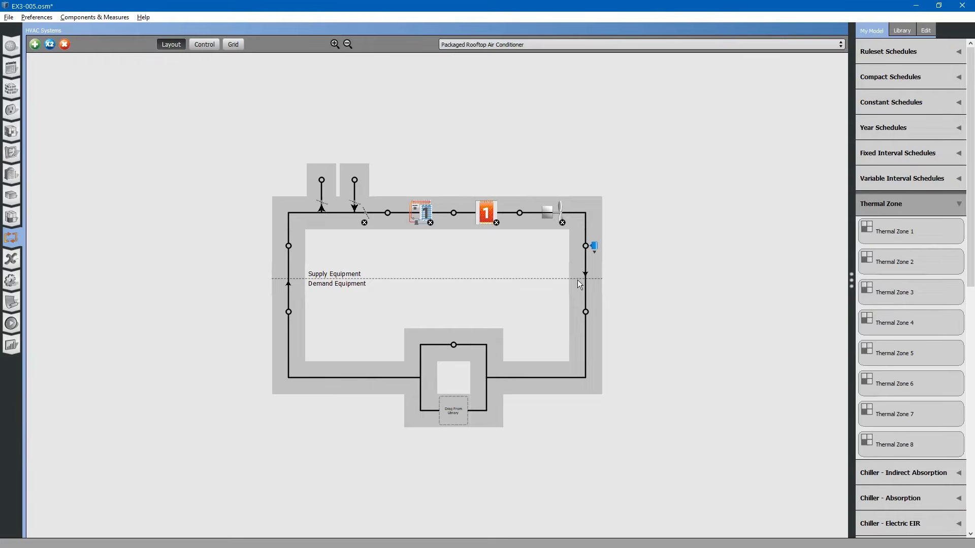
drag(893, 231, 454, 344)
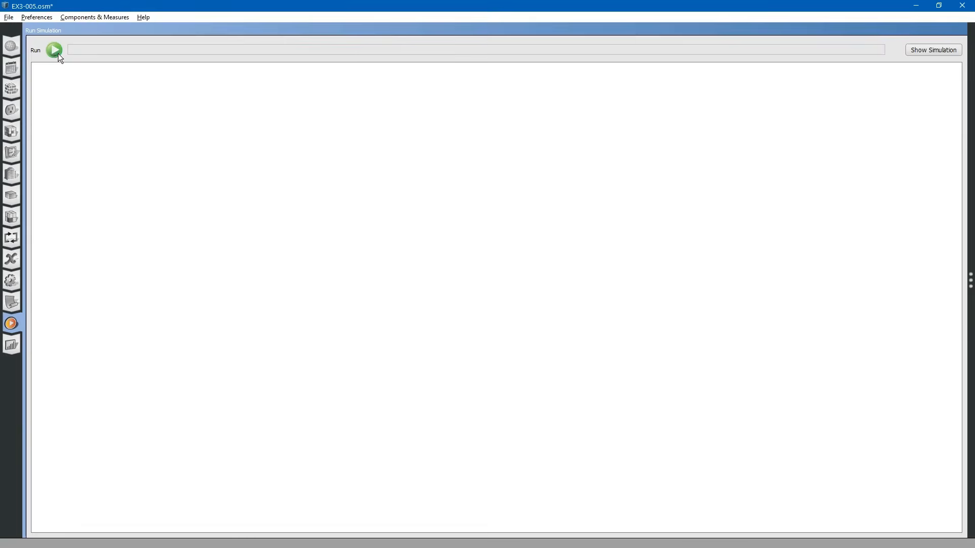
mouse_move(118, 211)
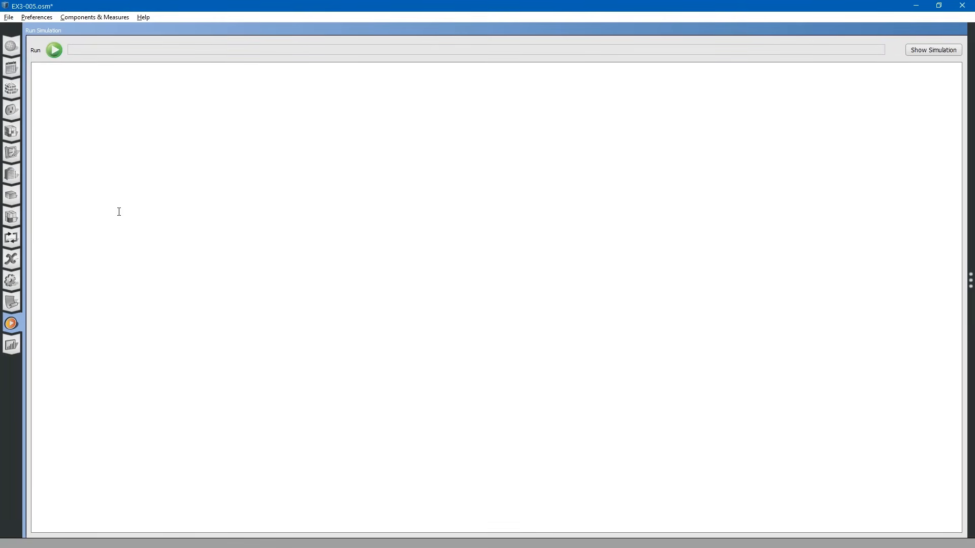
mouse_move(20, 350)
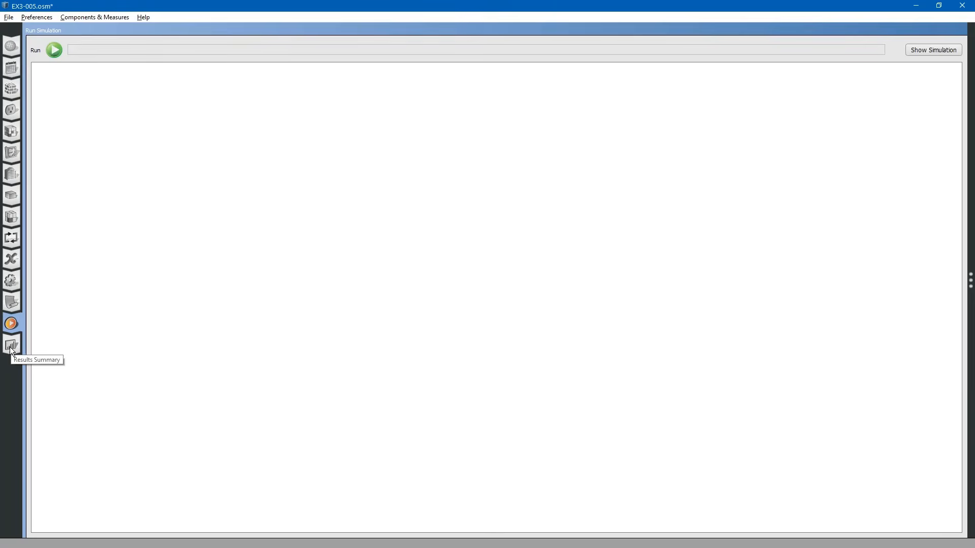
Show the Results Summary with the annual building utility performance report
click(11, 345)
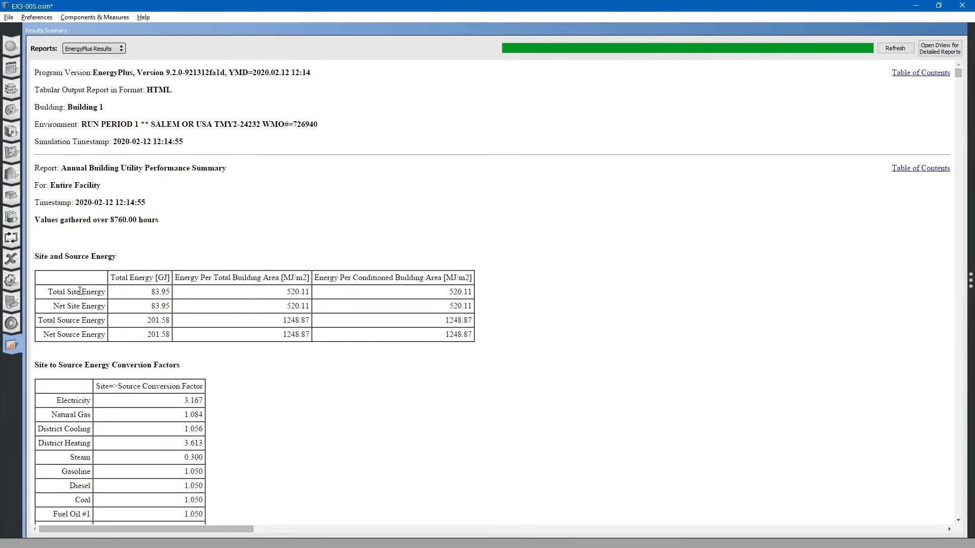
Highlight the Total and Net Source Energy rows, both 201.58 GJ, for review
double_click(76, 293)
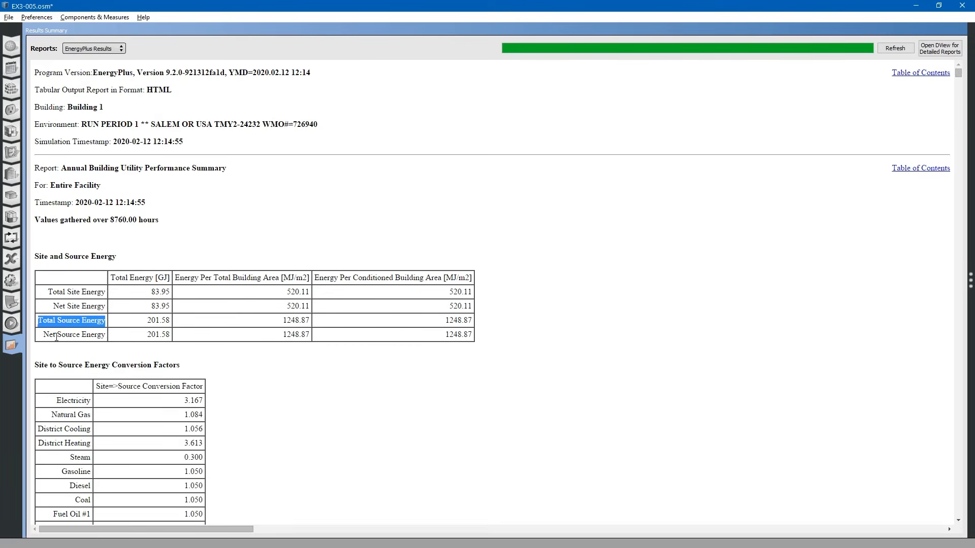
click(73, 334)
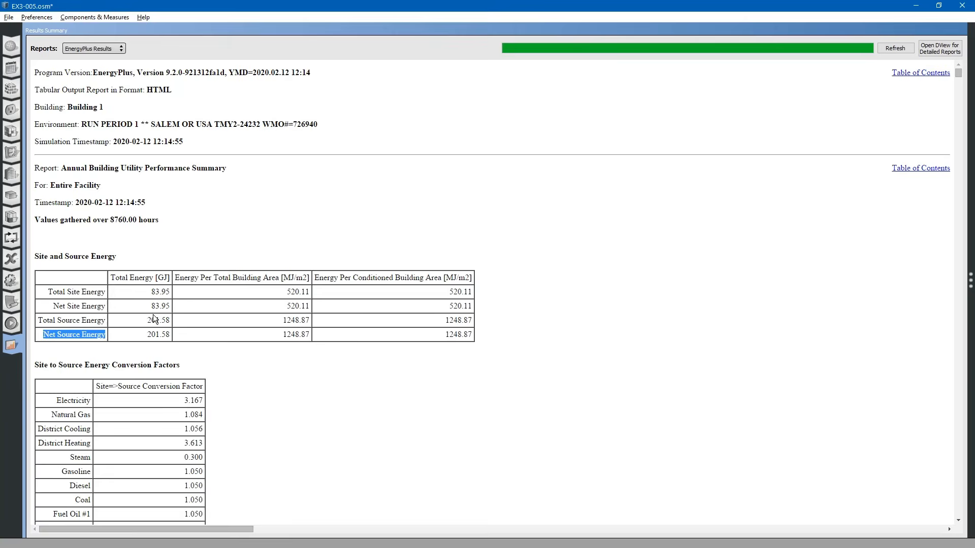
mouse_move(104, 245)
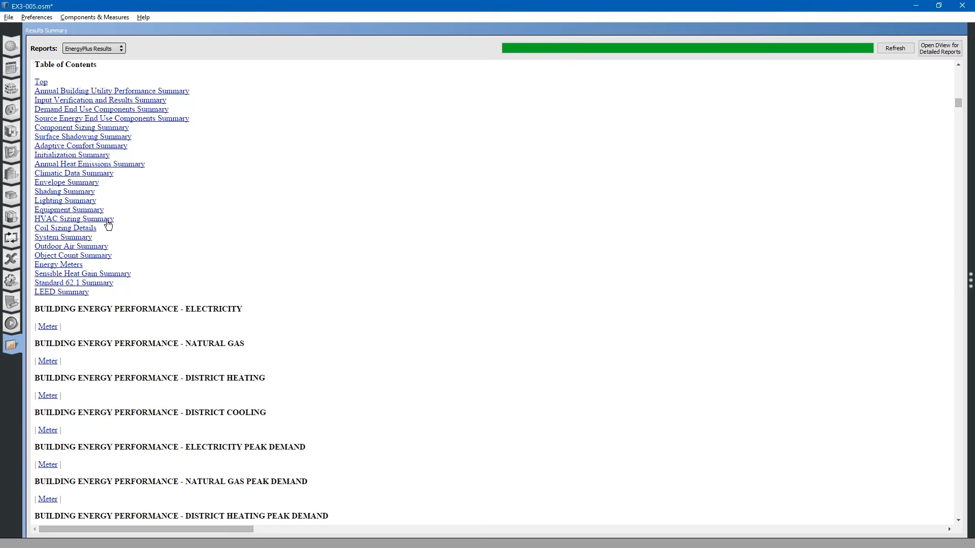
mouse_move(90, 165)
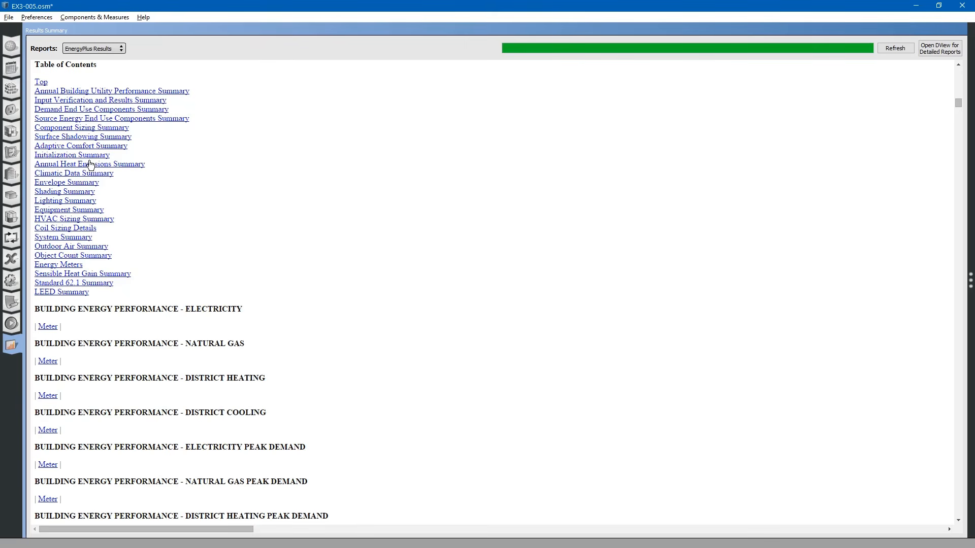